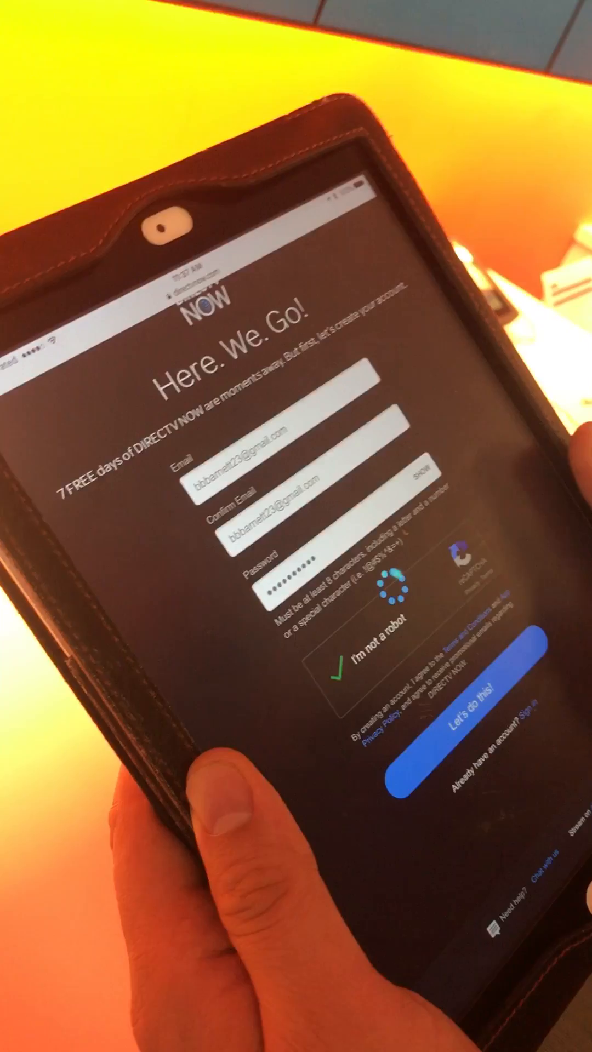
# Step: Create the DIRECTV NOW account with the entered email, password and robot check
pyautogui.click(468, 728)
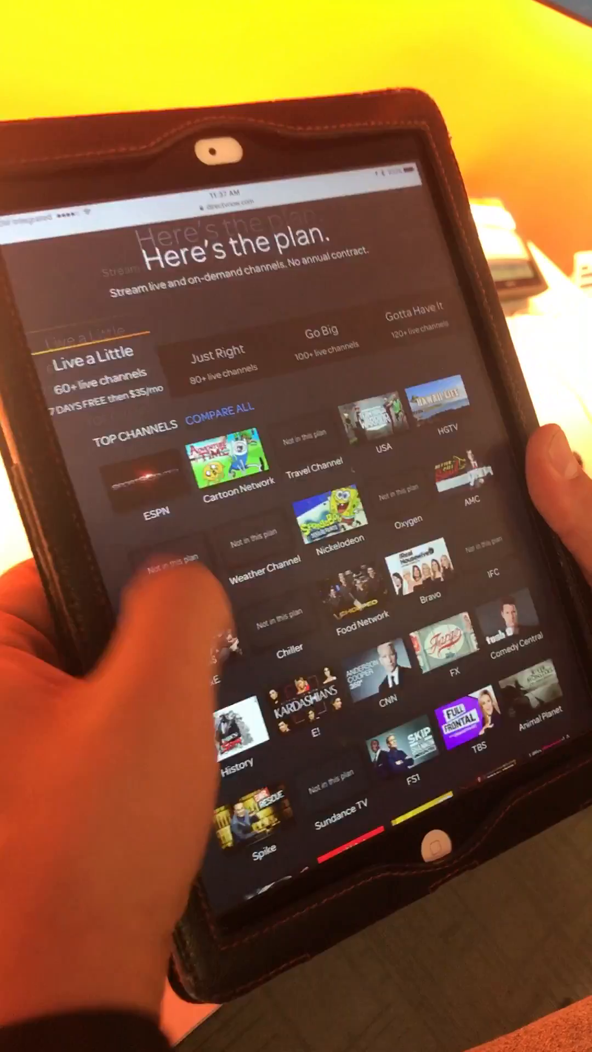
# Step: Review the Live a Little channel lineup and continue with that plan to billing
pyautogui.scroll(-3)
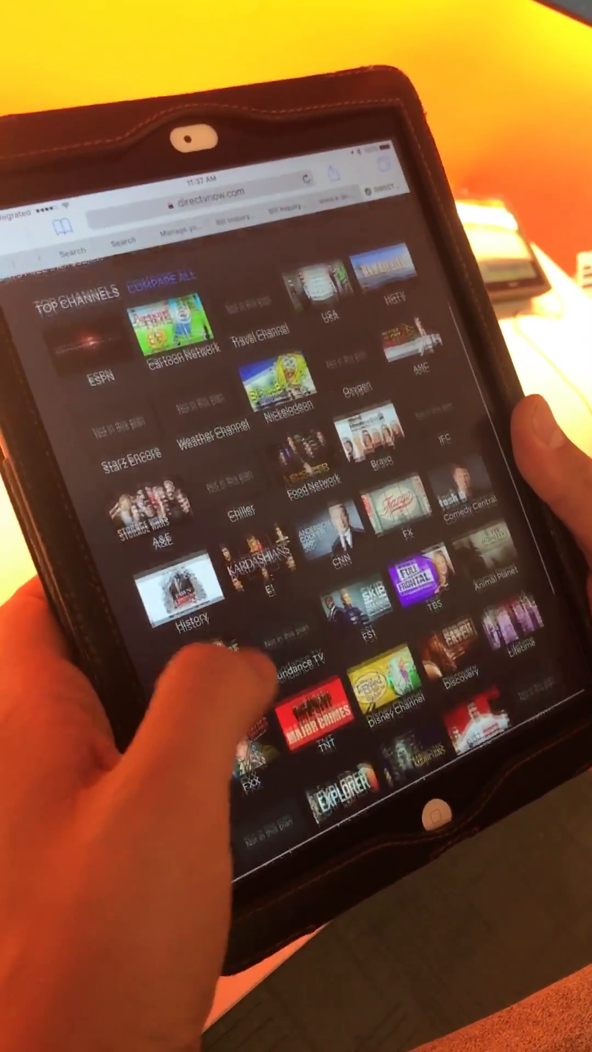
pyautogui.scroll(-3)
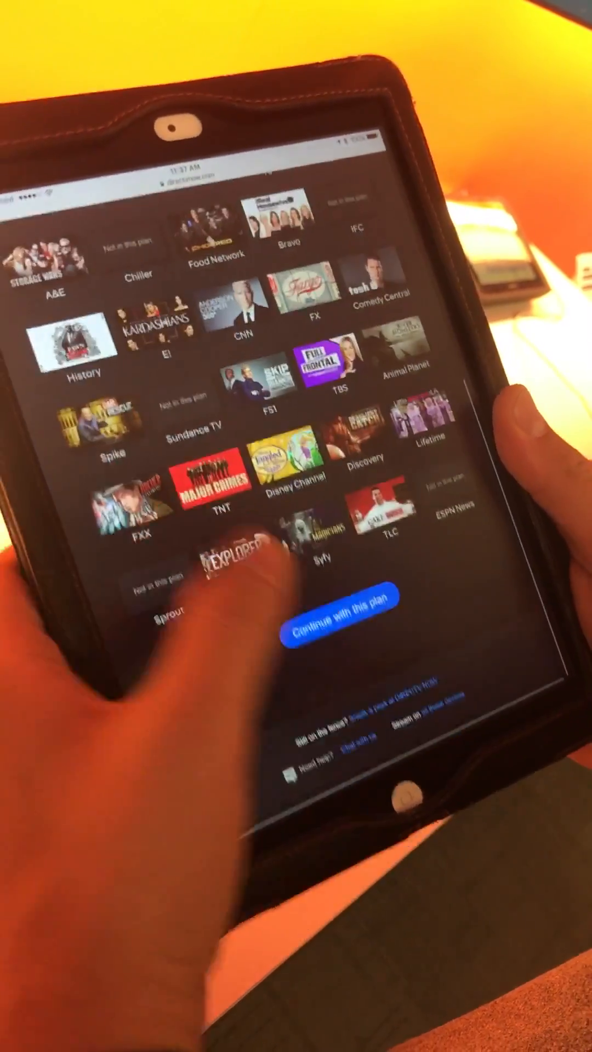
pyautogui.click(333, 635)
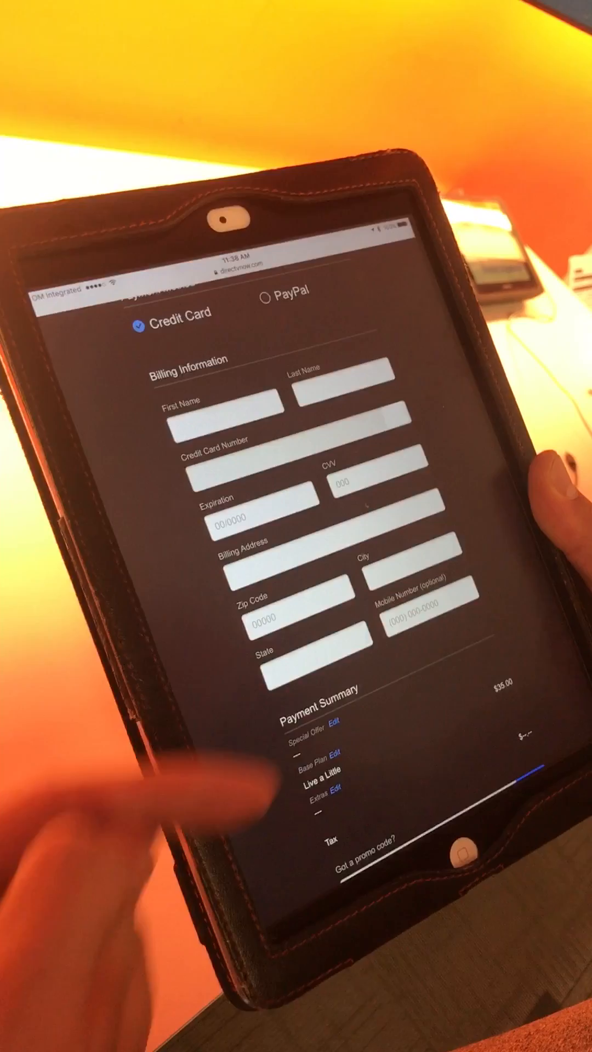
pyautogui.scroll(-3)
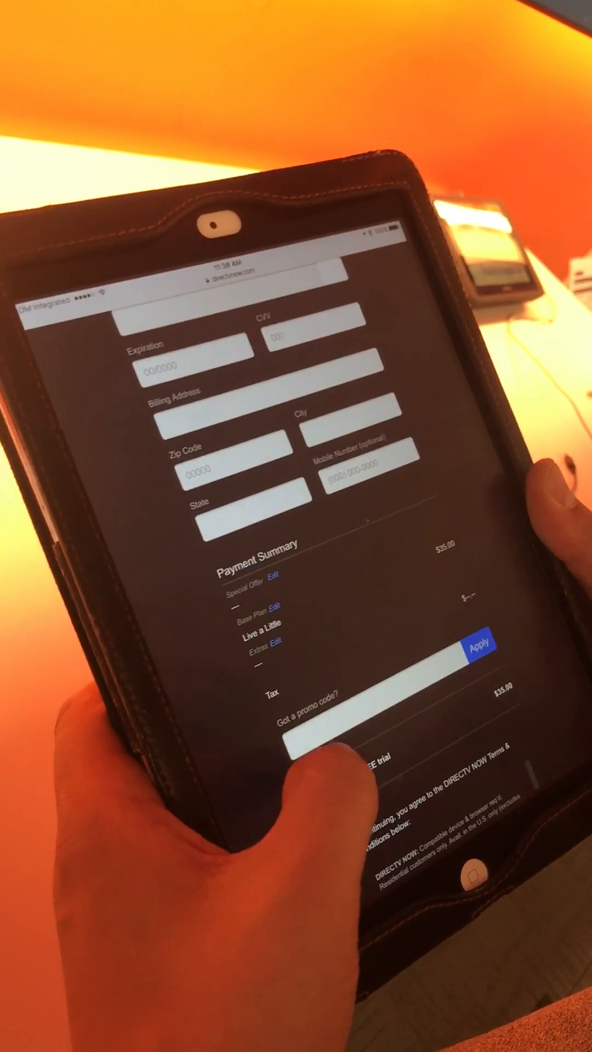